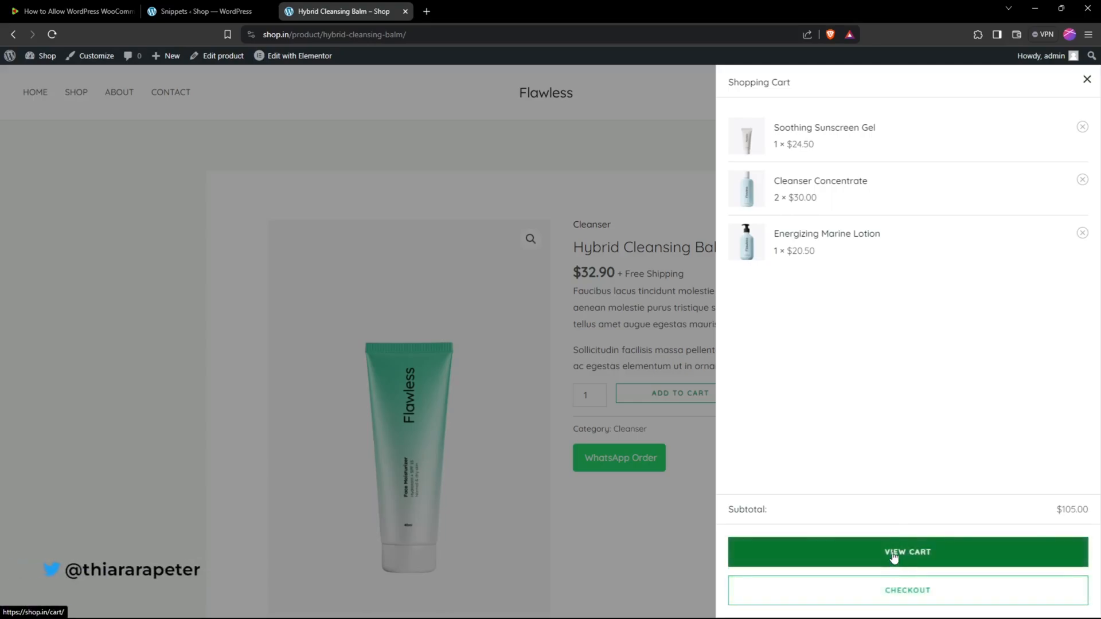
# - Go from the cart drawer to the checkout page showing the cart table
pyautogui.click(907, 552)
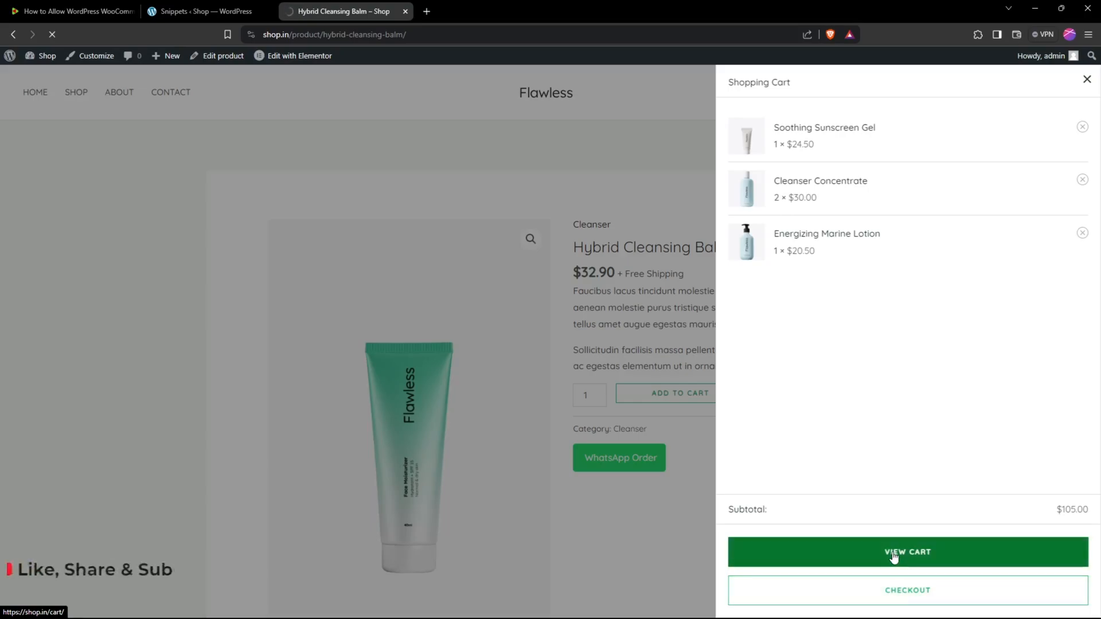
pyautogui.click(907, 590)
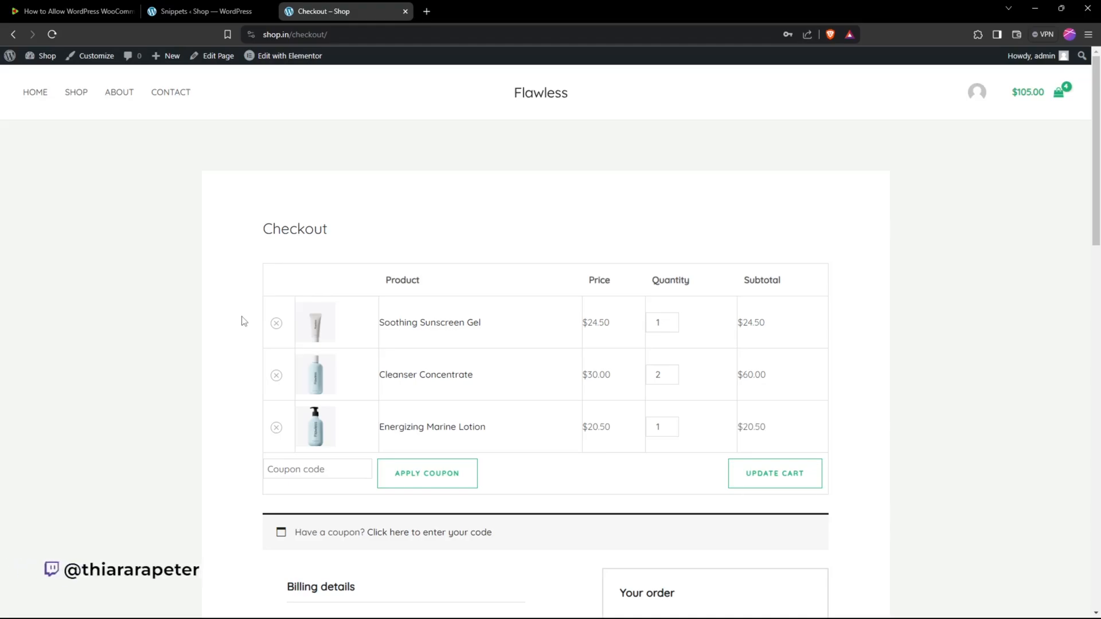
pyautogui.moveTo(294, 260)
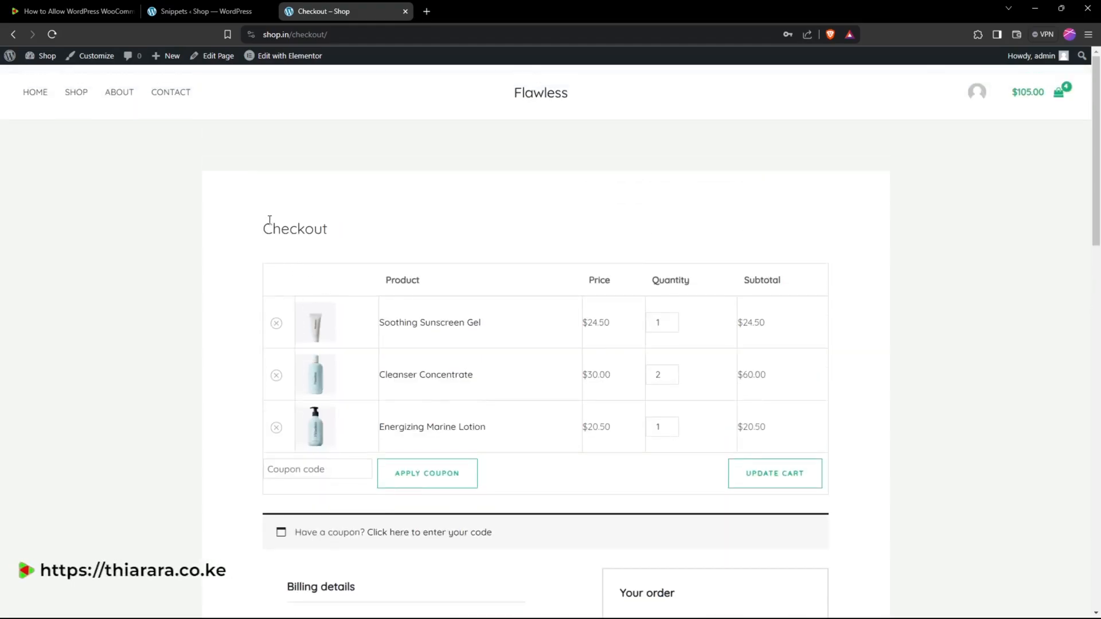
pyautogui.moveTo(863, 464)
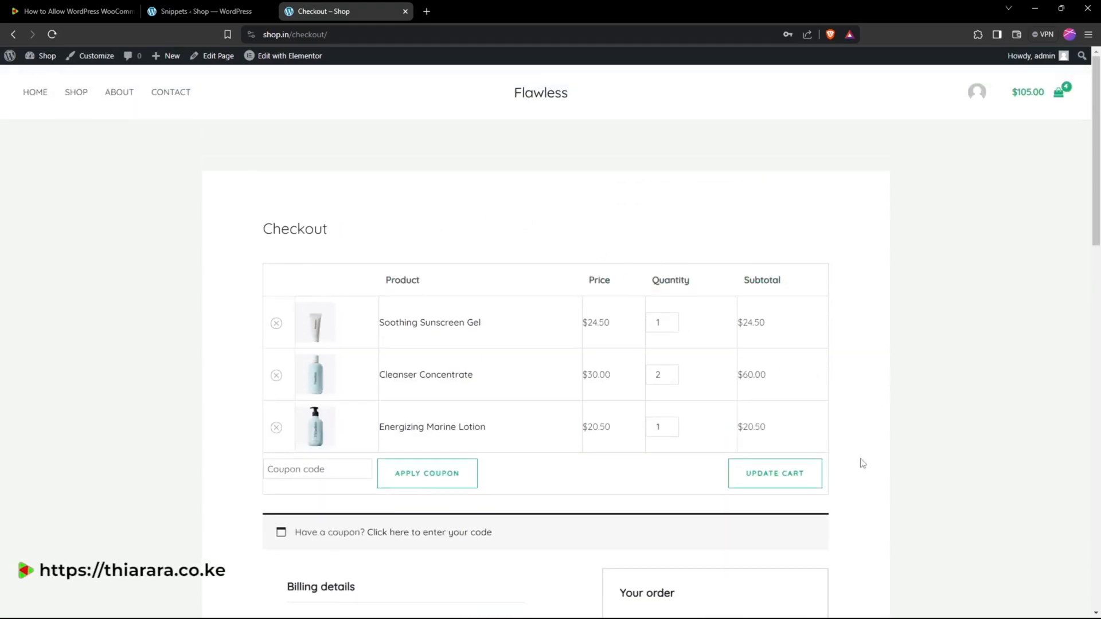
pyautogui.click(669, 319)
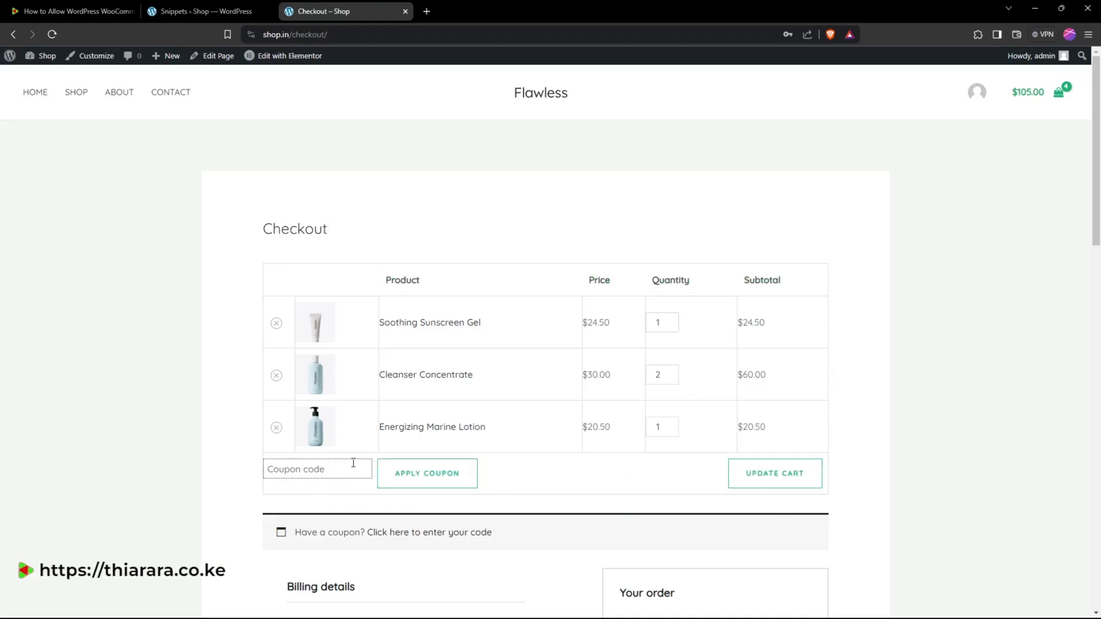
pyautogui.scroll(-3)
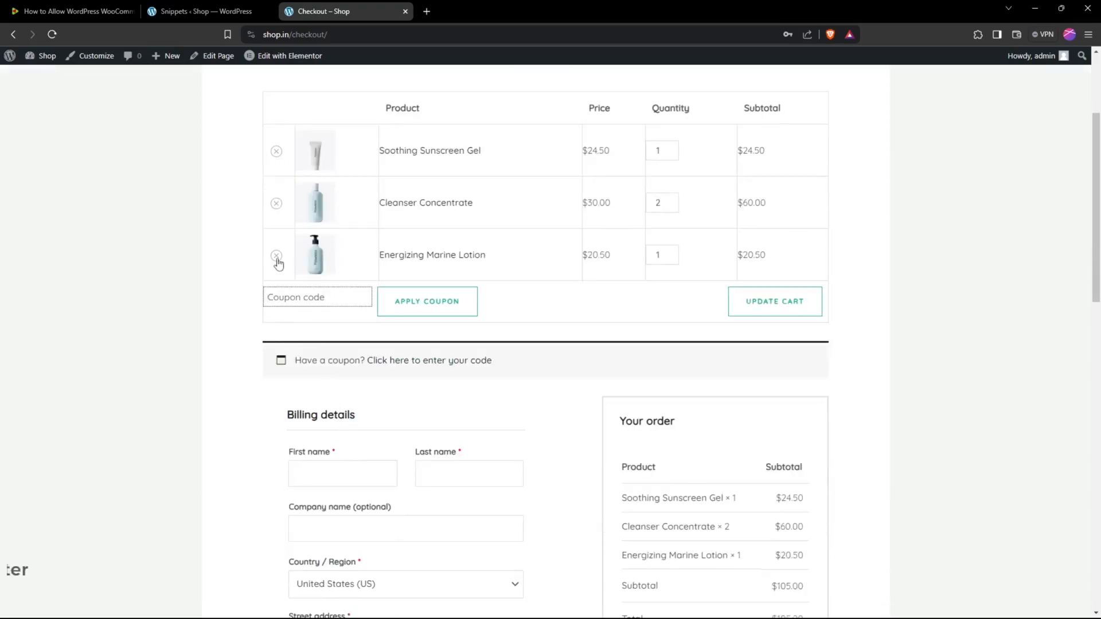
# - Remove Energizing Marine Lotion, leaving two items totalling $84.50
pyautogui.click(276, 255)
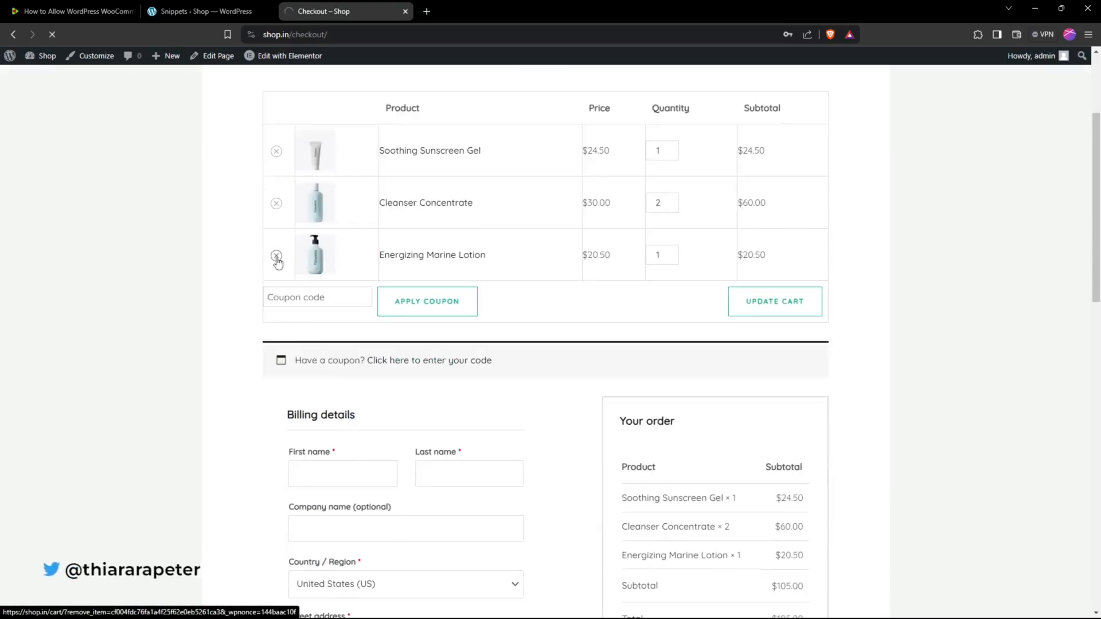
pyautogui.click(276, 254)
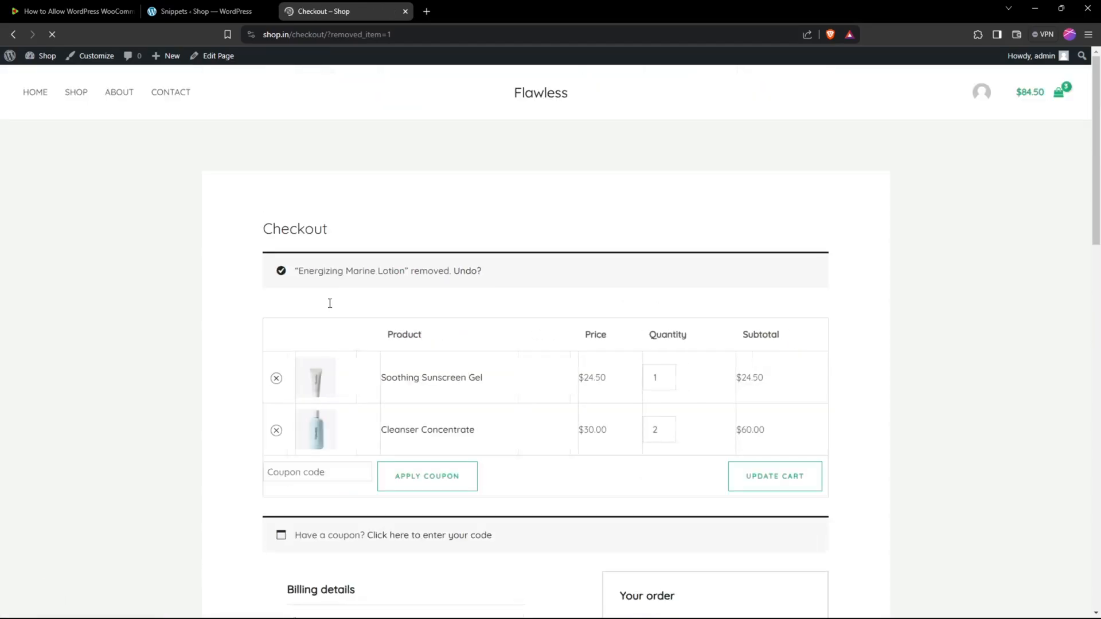
pyautogui.scroll(-3)
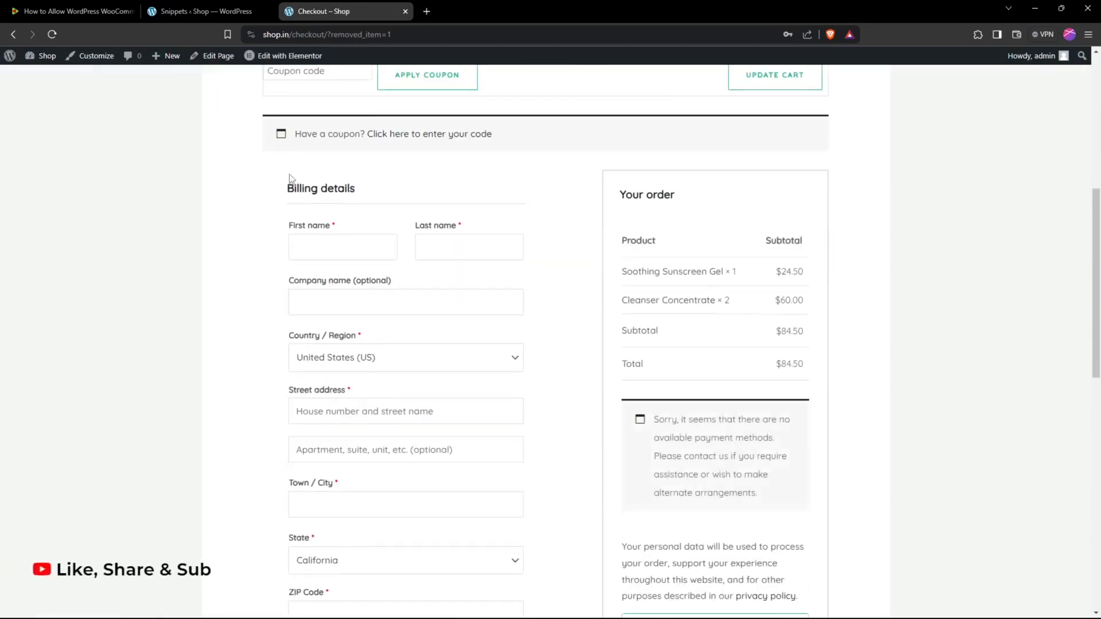
pyautogui.scroll(-3)
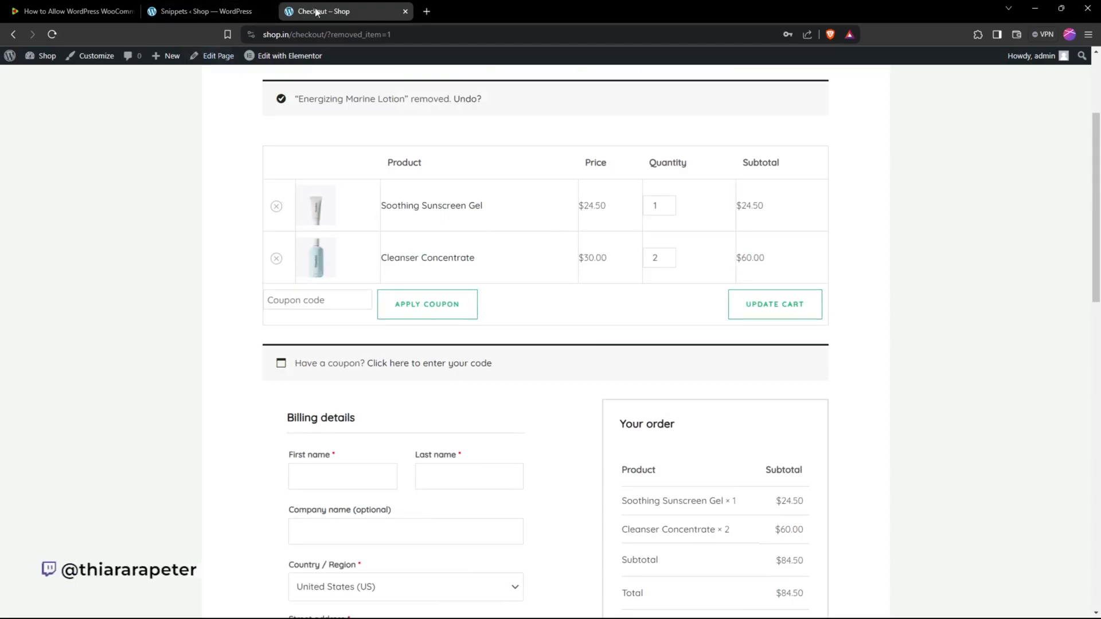
# - Open the admin Dashboard and the Add New Plugin page in separate new tabs
pyautogui.rightClick(47, 56)
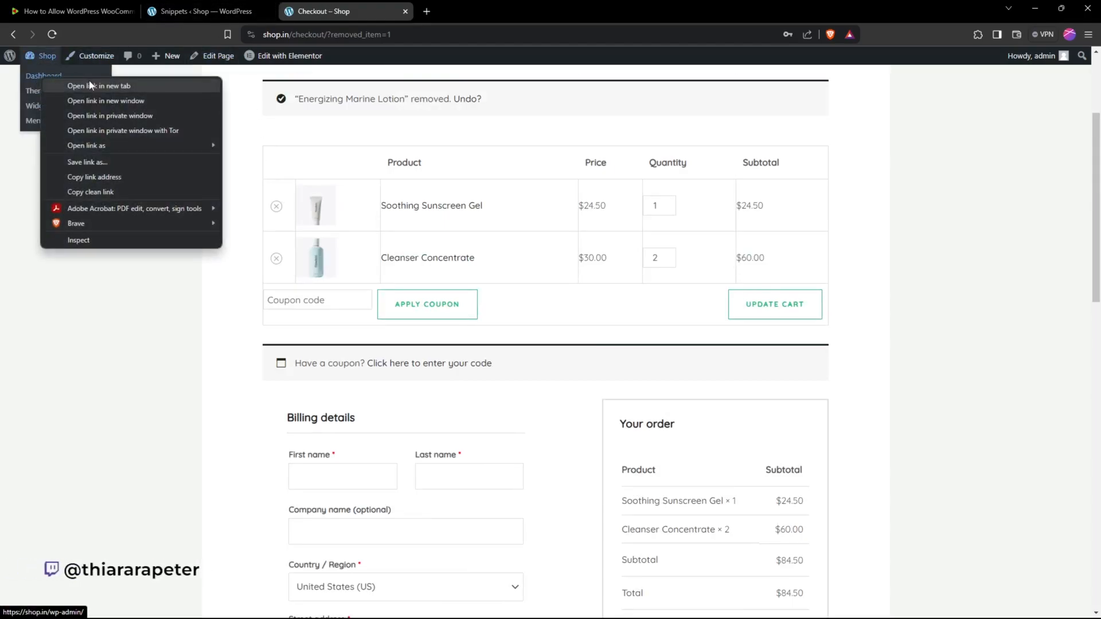
pyautogui.click(98, 86)
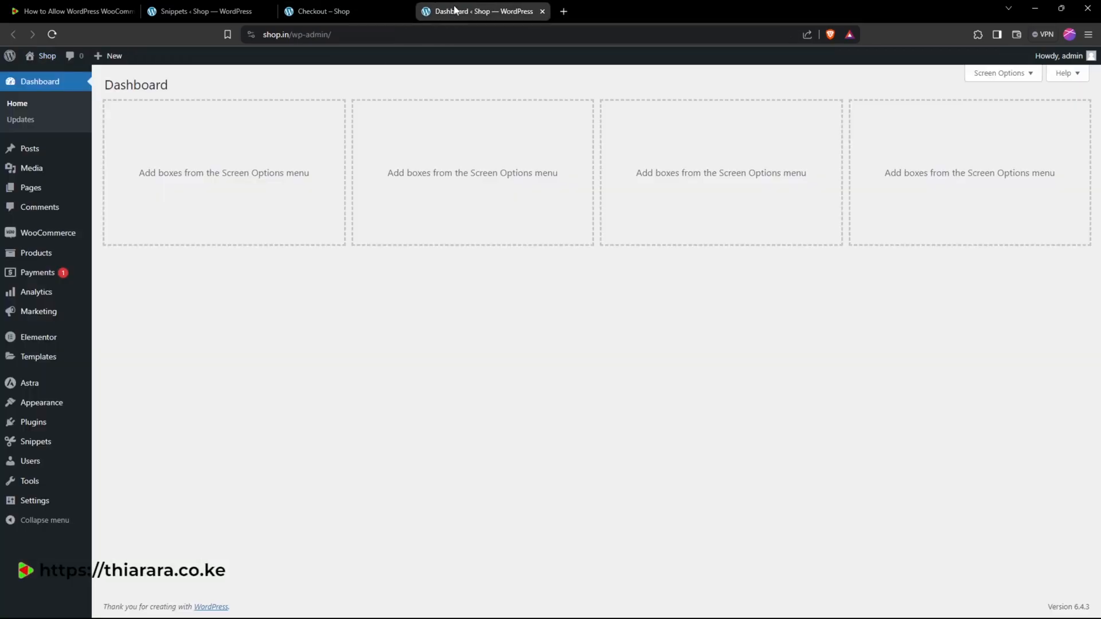
pyautogui.moveTo(33, 422)
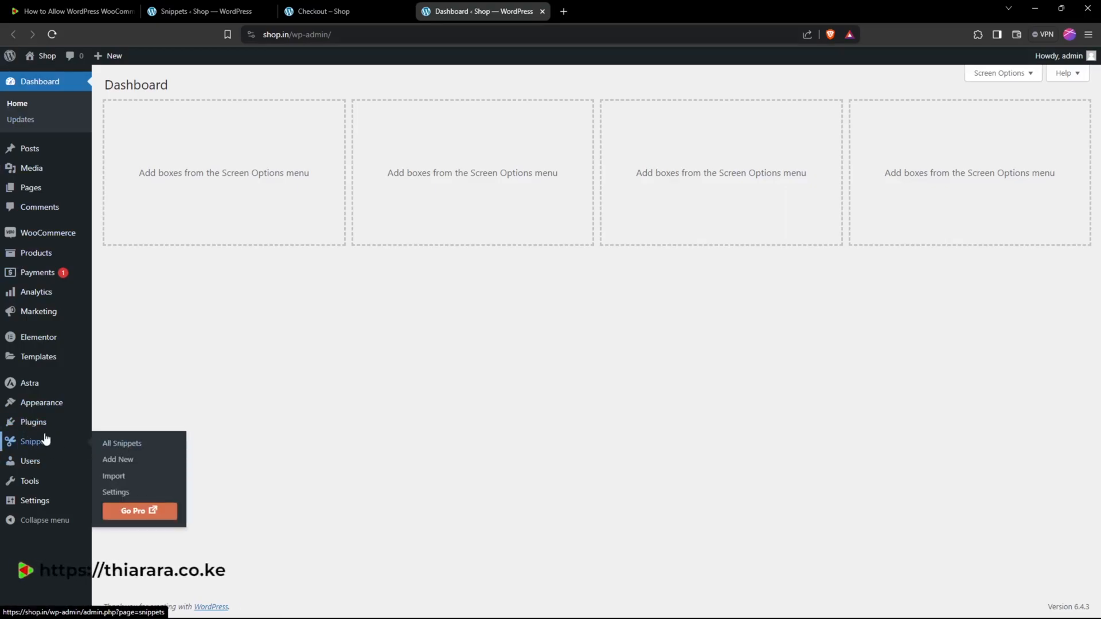
pyautogui.moveTo(33, 422)
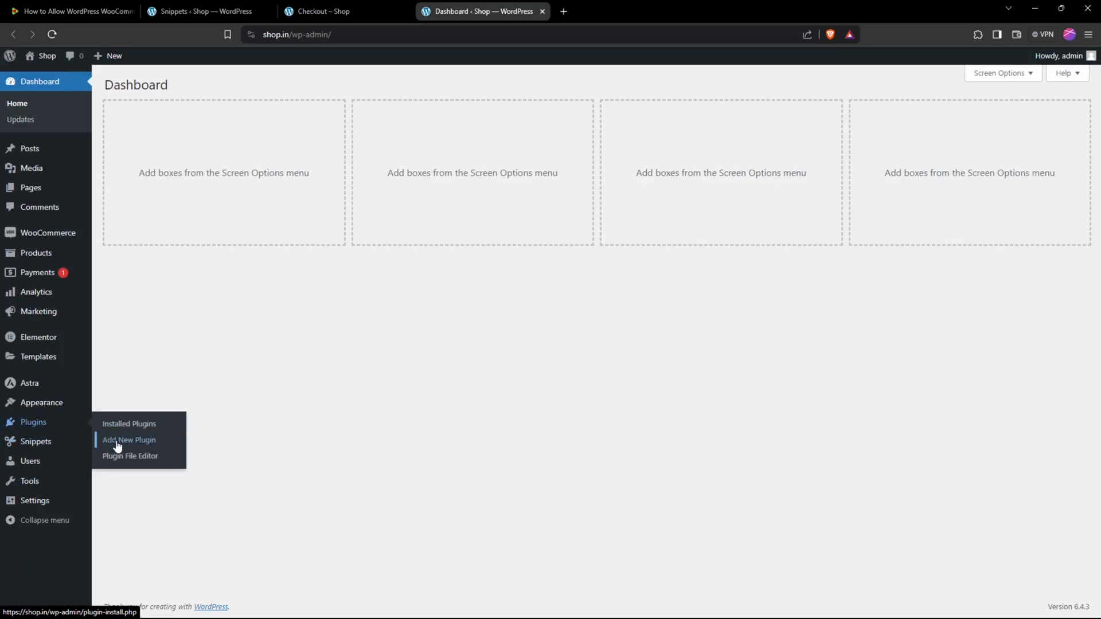
pyautogui.click(129, 440)
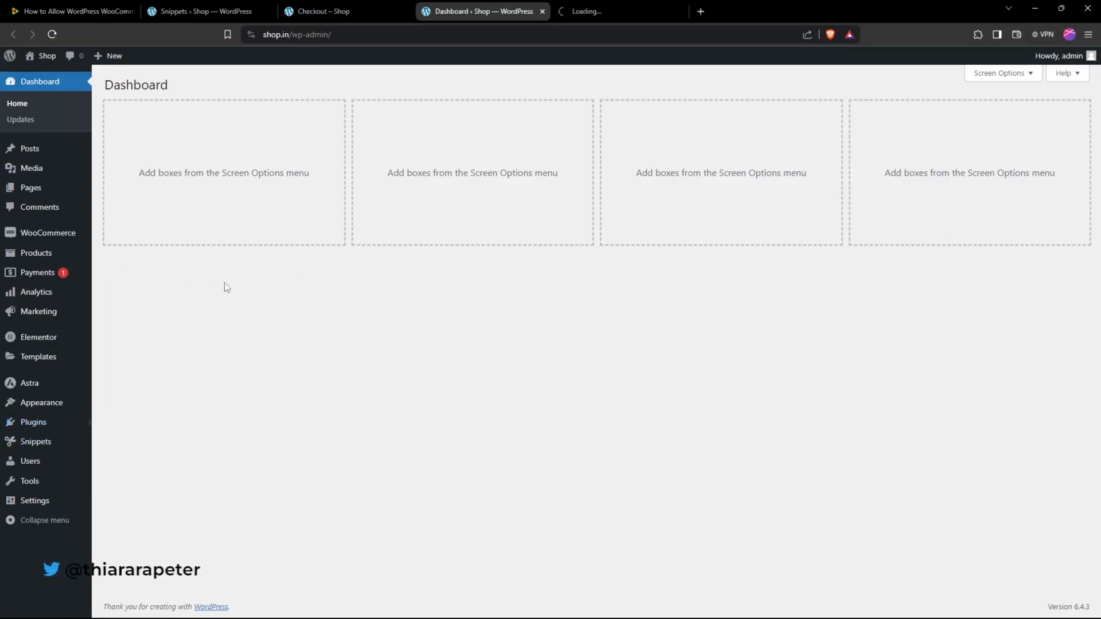
pyautogui.moveTo(262, 311)
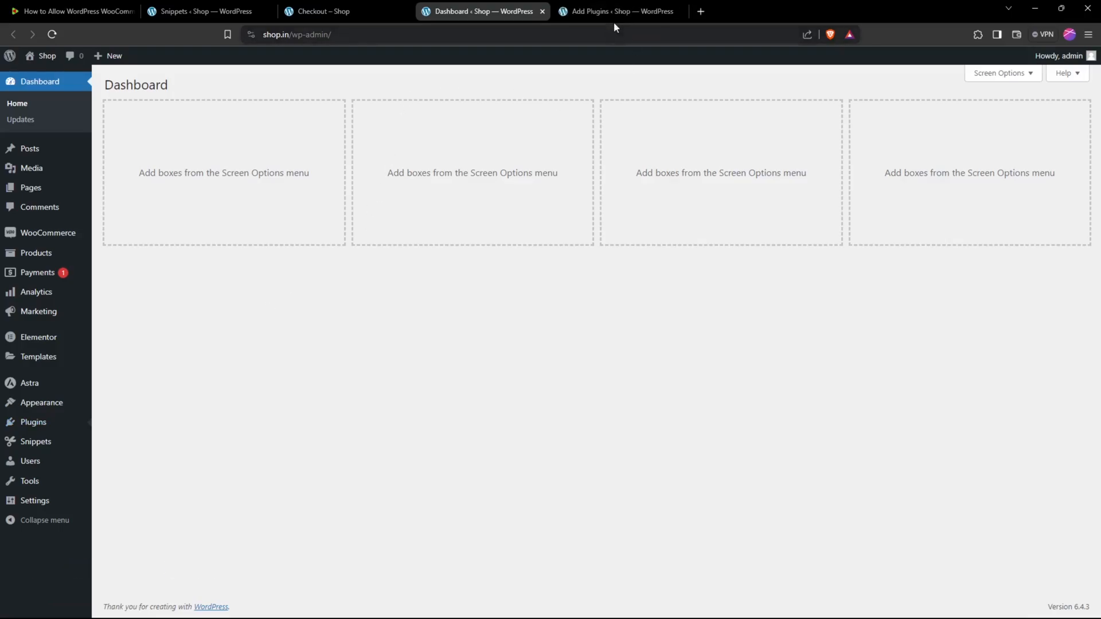
# - Search plugins for "code" and confirm Code Snippets shows as Active
pyautogui.click(619, 11)
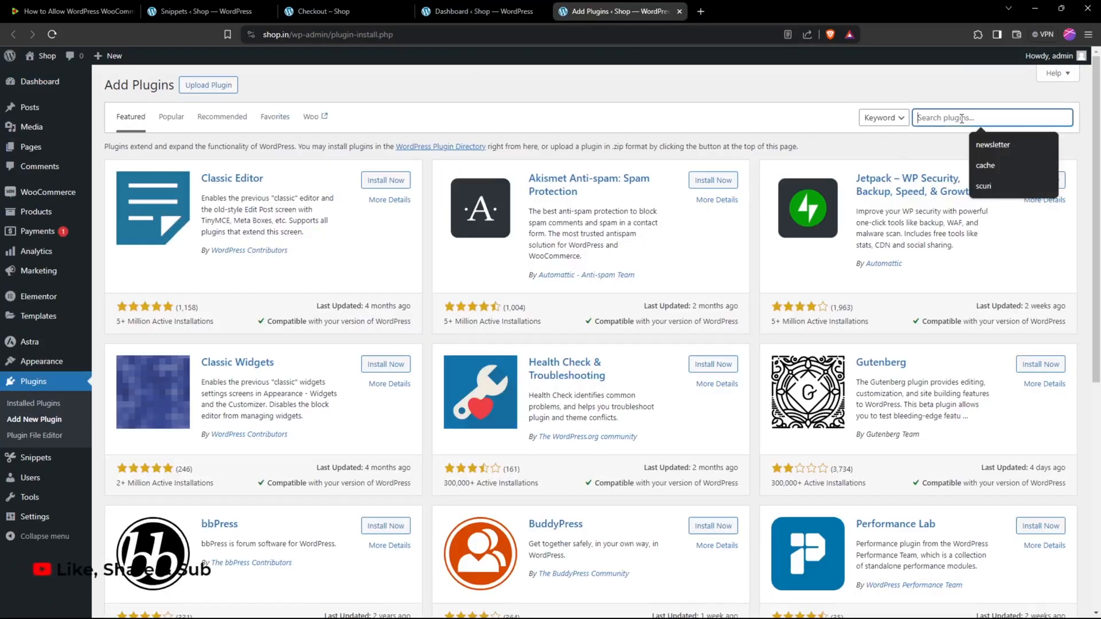
pyautogui.write('code')
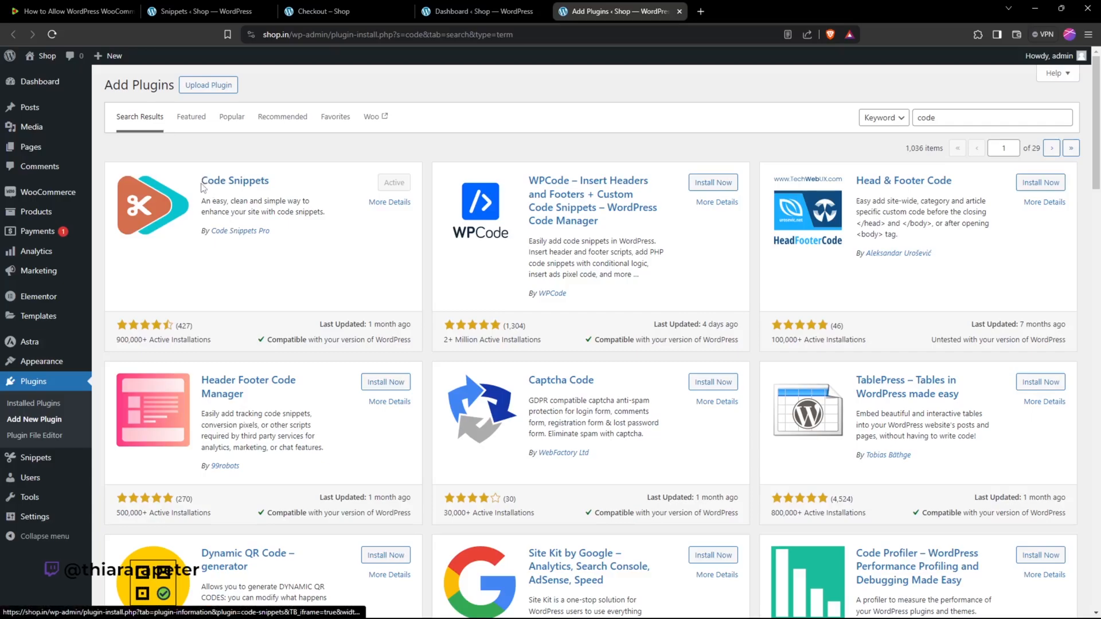
pyautogui.doubleClick(241, 230)
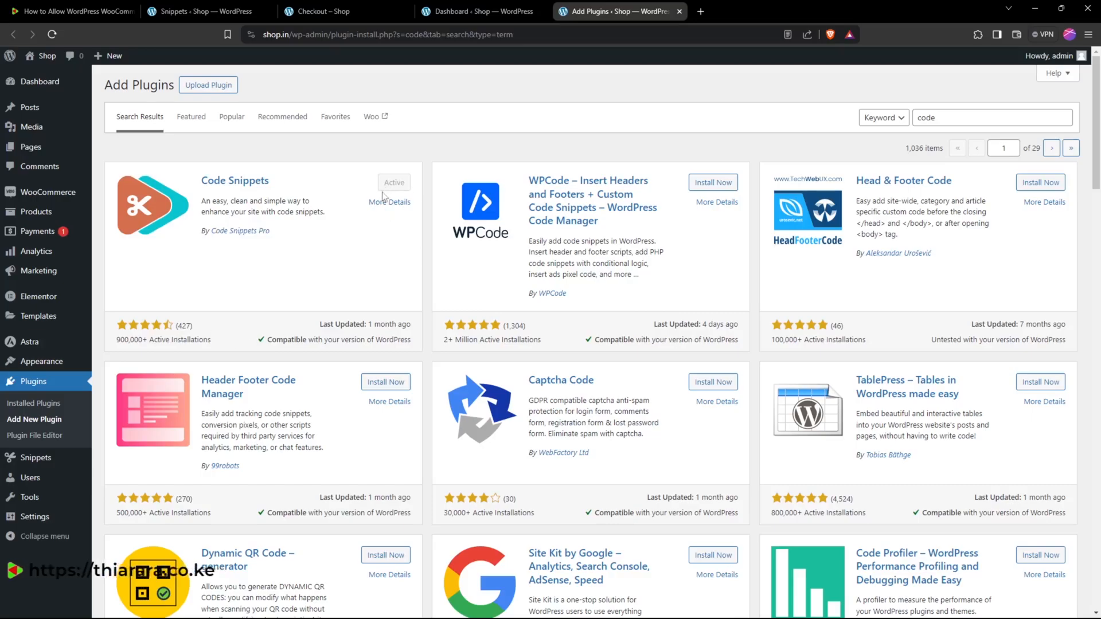
pyautogui.moveTo(390, 203)
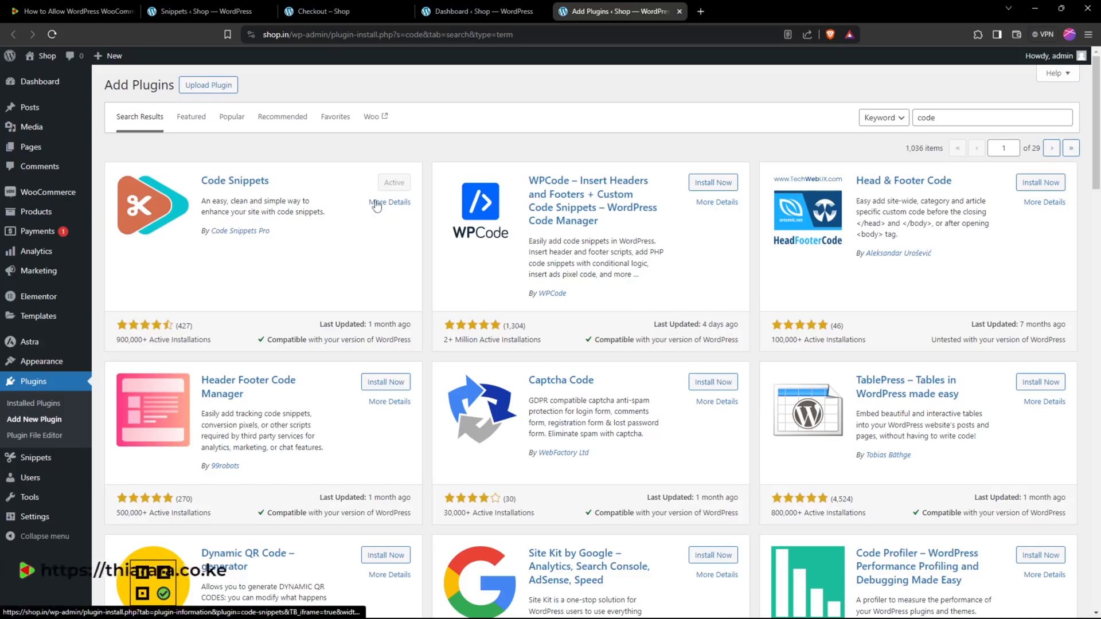
pyautogui.moveTo(551, 37)
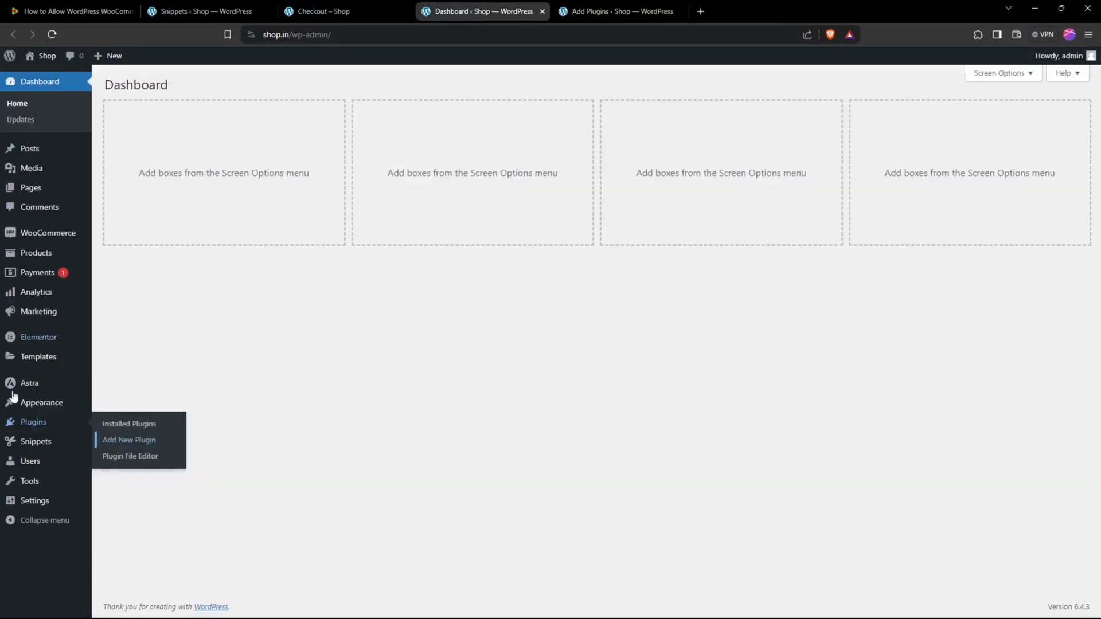
pyautogui.moveTo(35, 441)
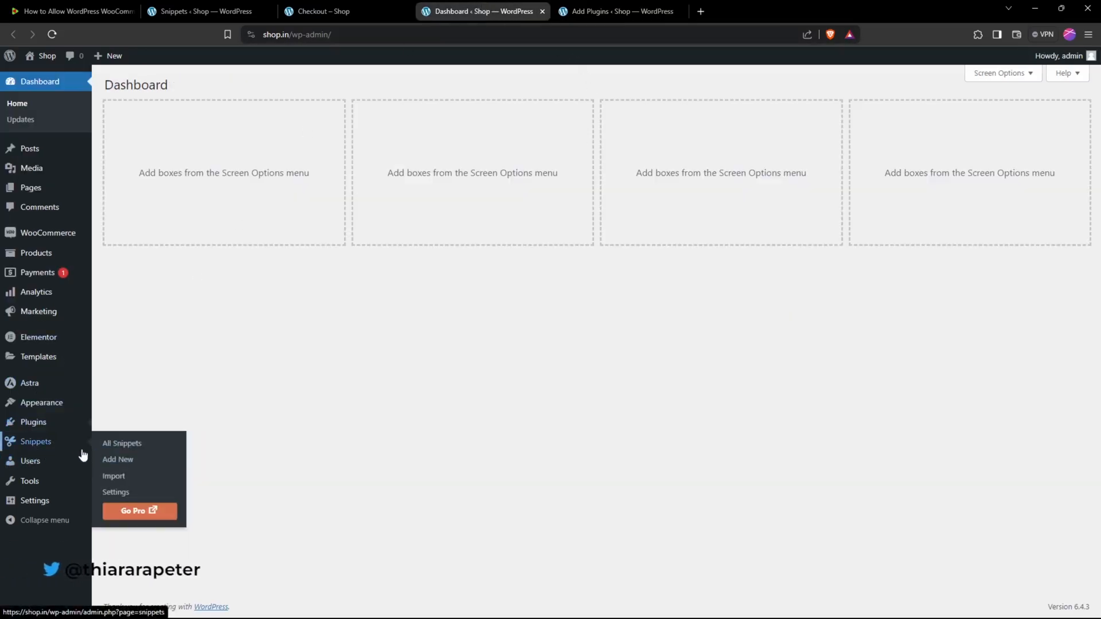
# - From the Snippets list of two active snippets, start a blank Add New Snippet
pyautogui.click(121, 443)
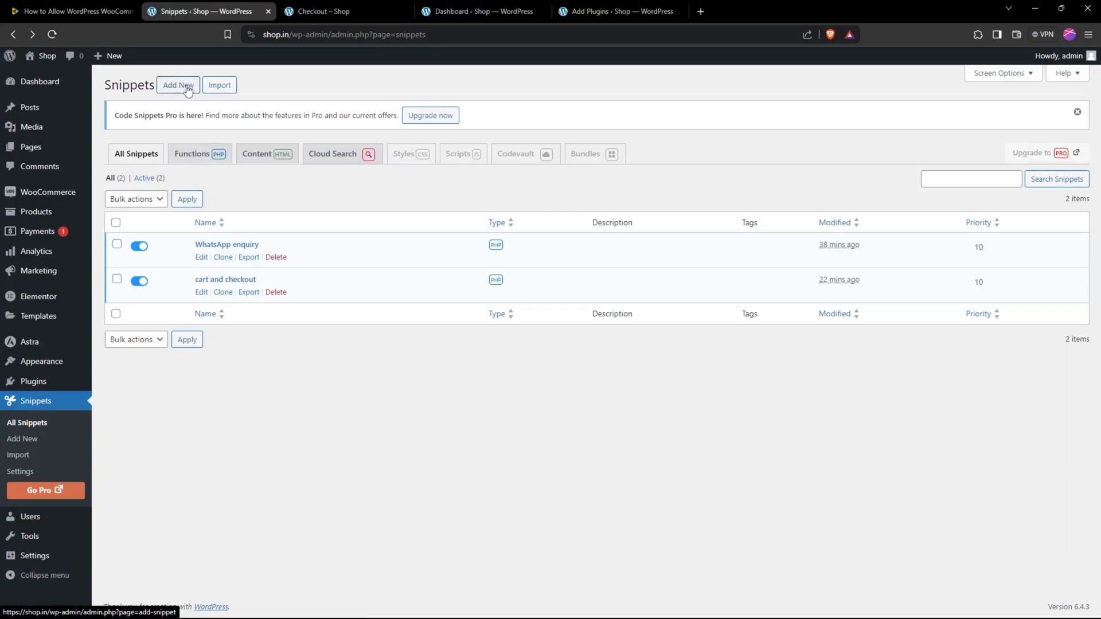
pyautogui.click(177, 85)
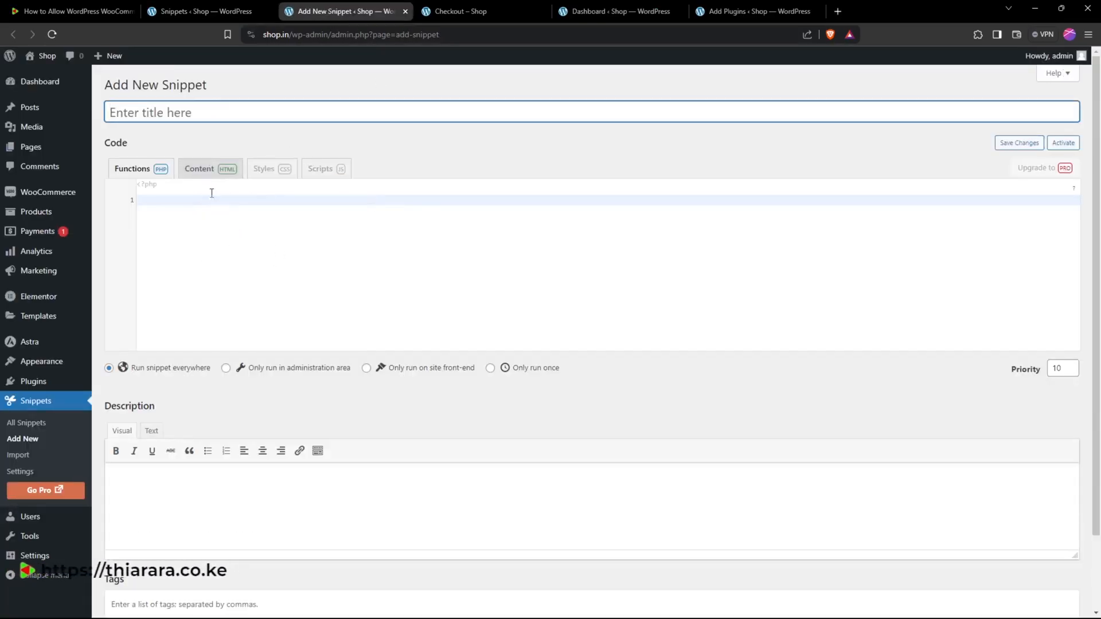
# - Copy the tutorial's WhatsApp order button code, then return to the checkout tab
pyautogui.click(281, 112)
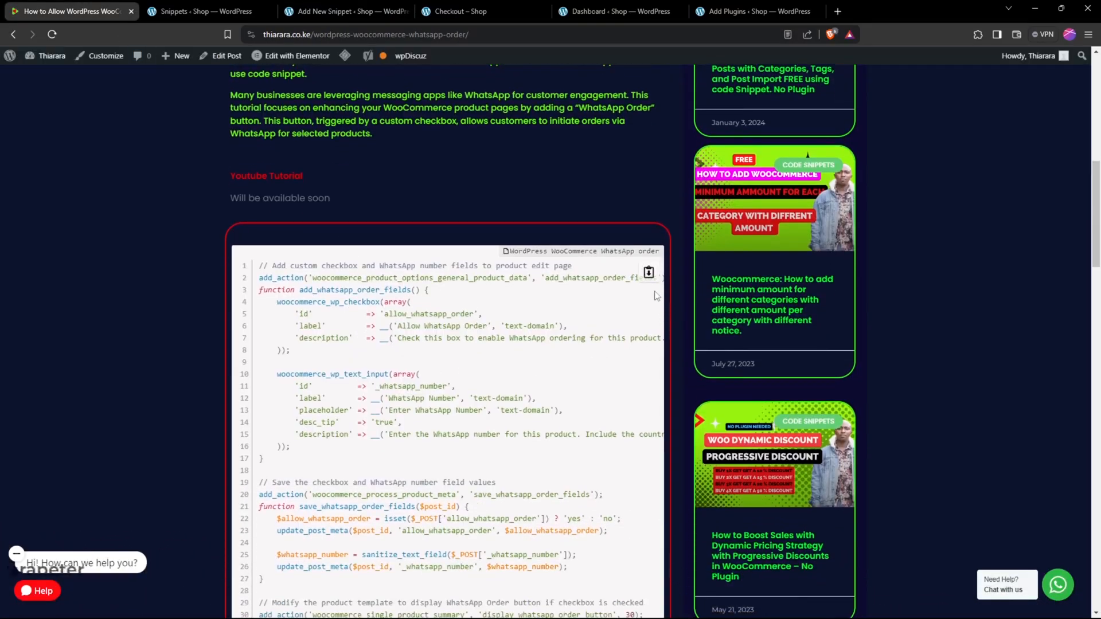
pyautogui.click(647, 273)
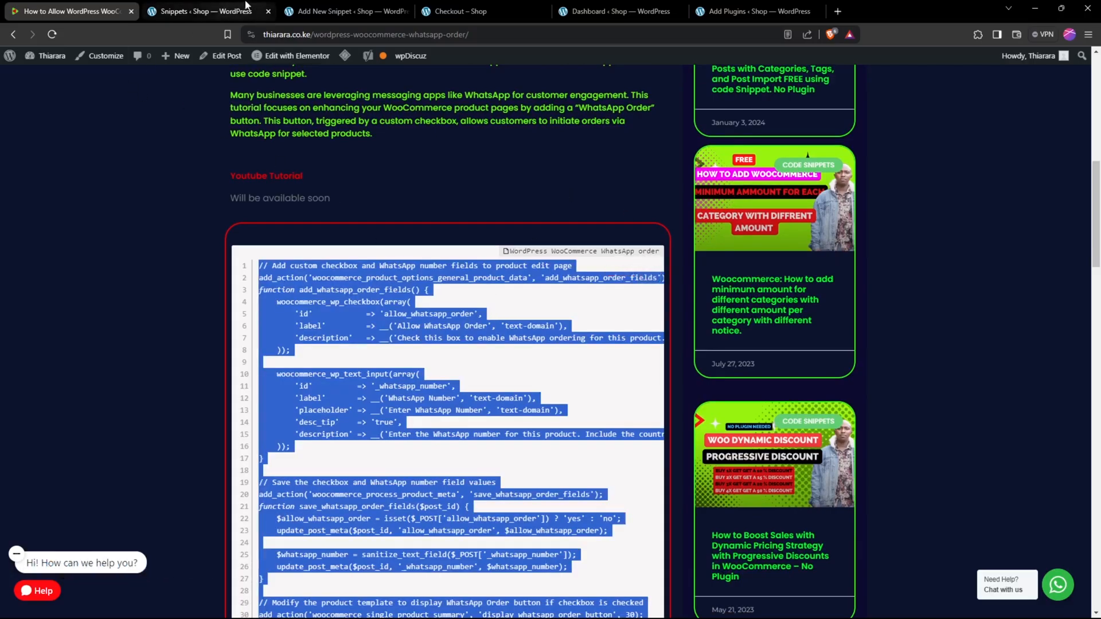
pyautogui.rightClick(281, 200)
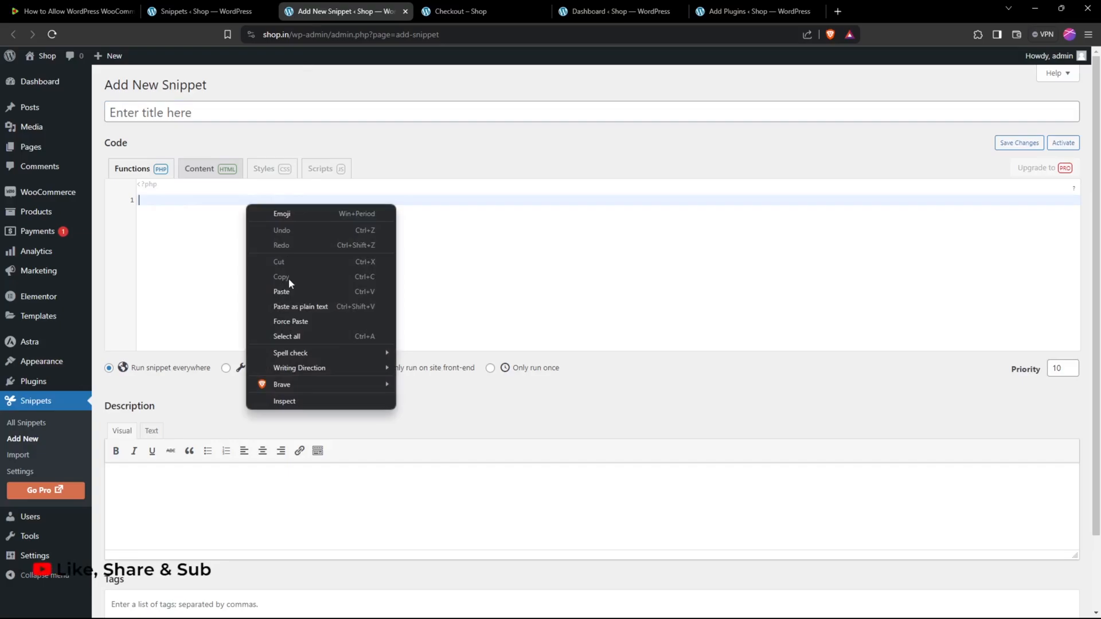
pyautogui.click(281, 291)
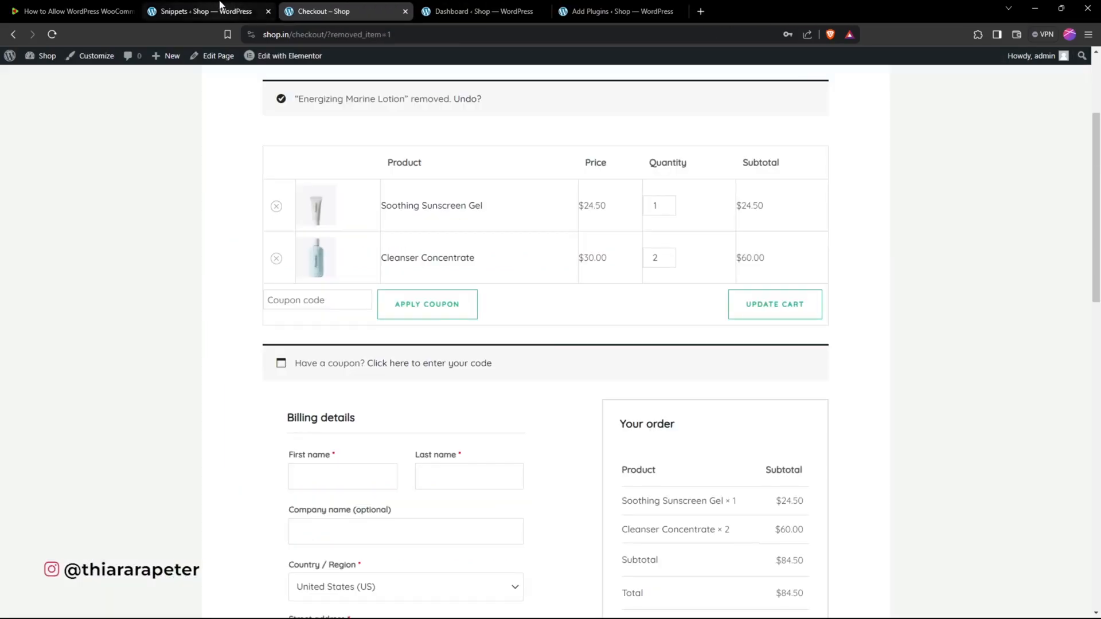
# - Read through the 'cart and checkout' snippet's code, then switch to the Dashboard tab
pyautogui.click(206, 11)
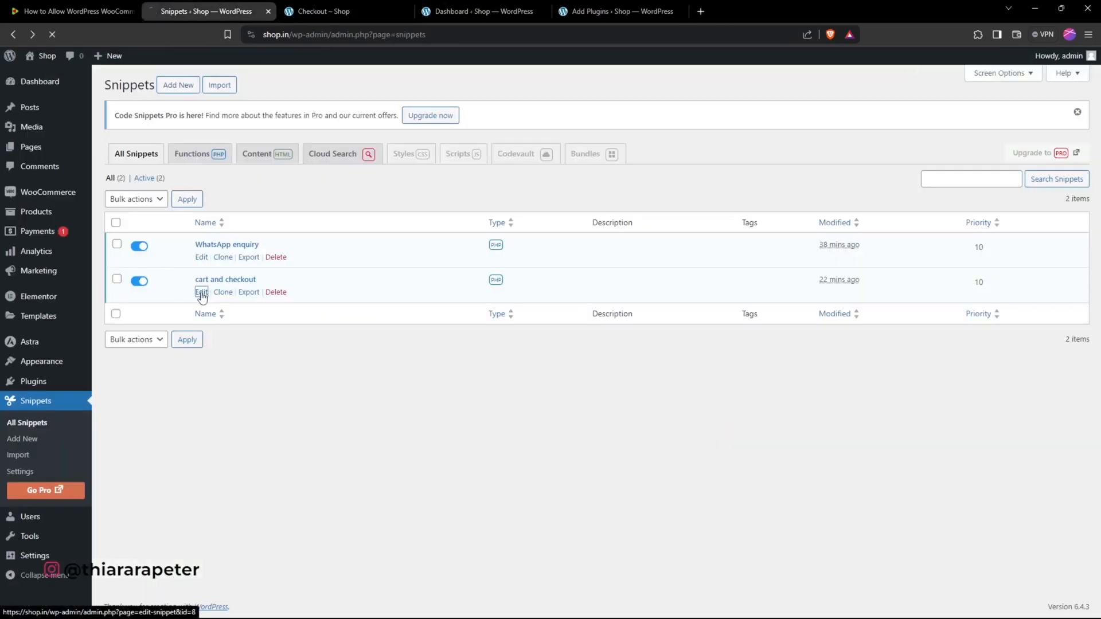
pyautogui.click(202, 291)
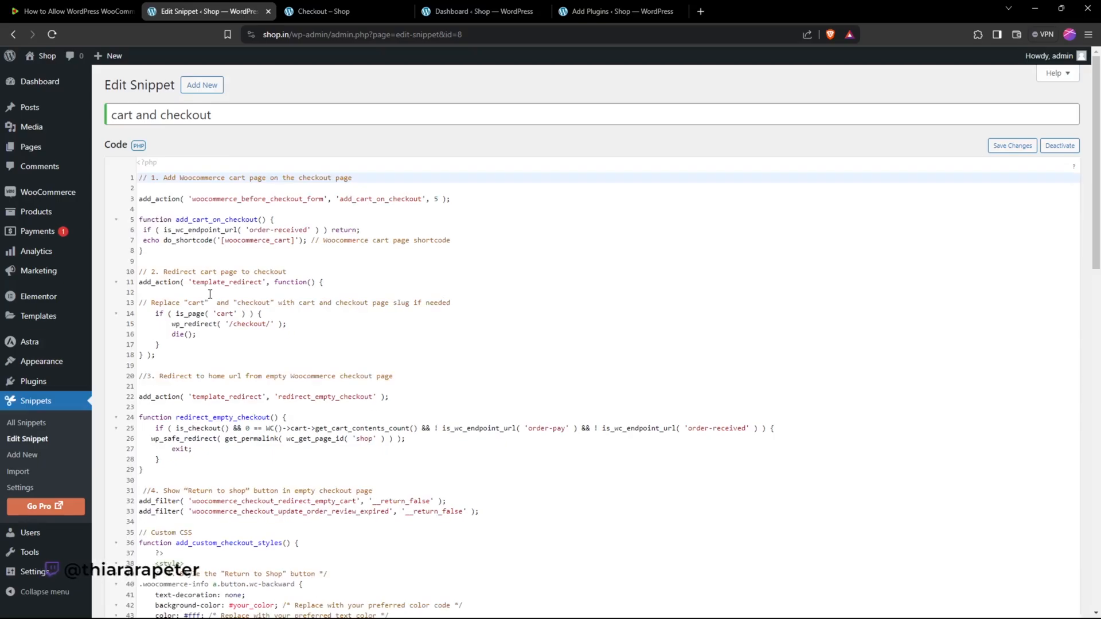
pyautogui.scroll(-3)
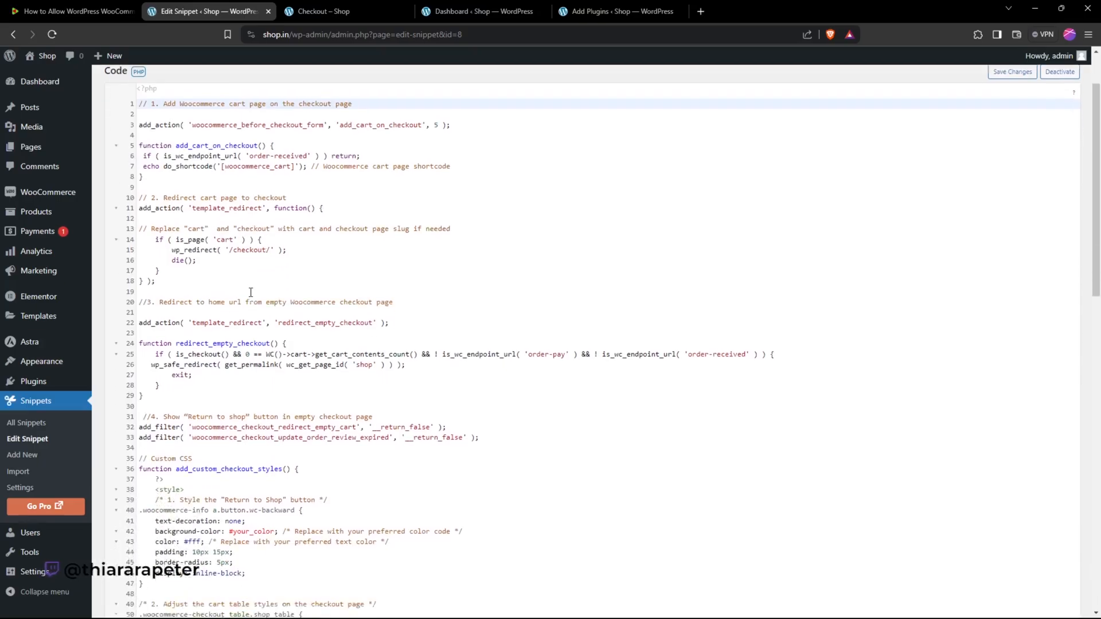
pyautogui.scroll(-3)
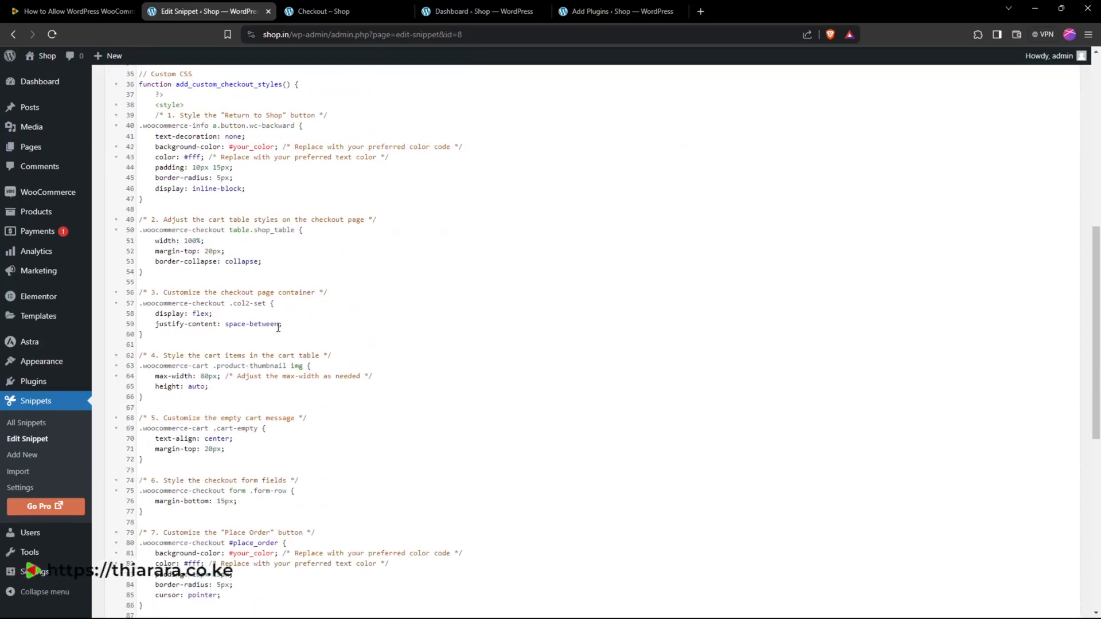
pyautogui.scroll(-3)
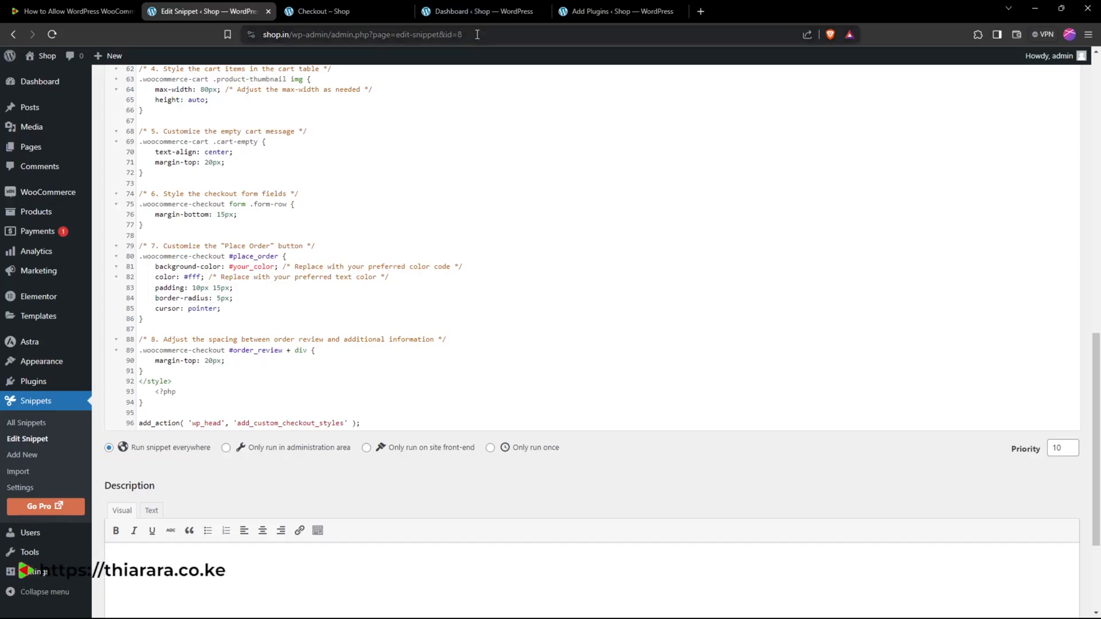
pyautogui.click(318, 12)
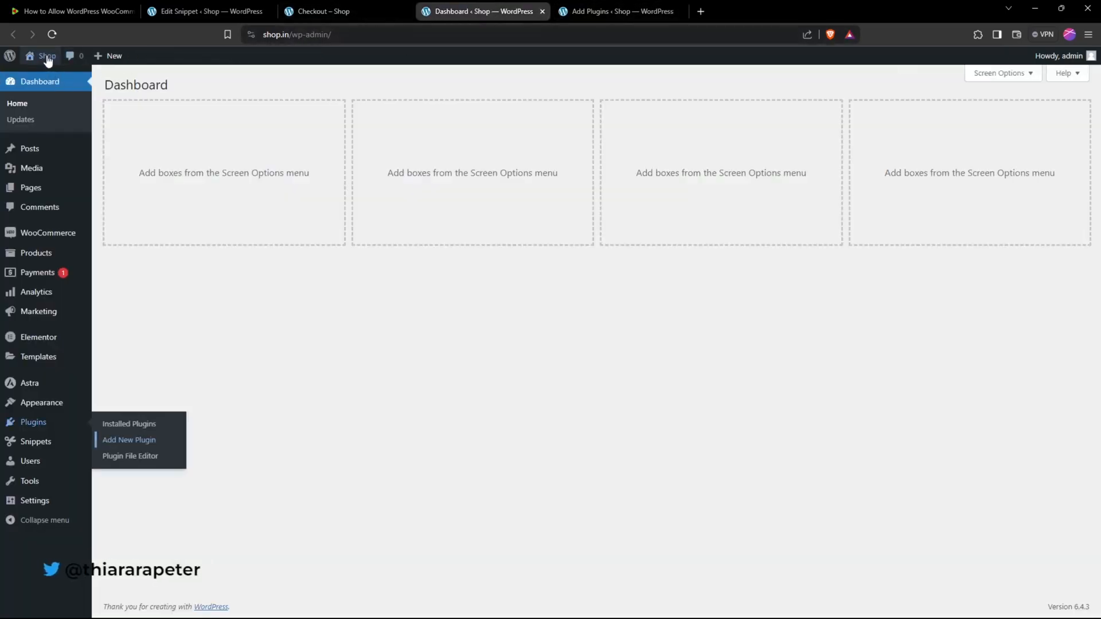
# - Add the Calm Hydrating Moisturizer bundle's two cleansers to the cart
pyautogui.click(46, 57)
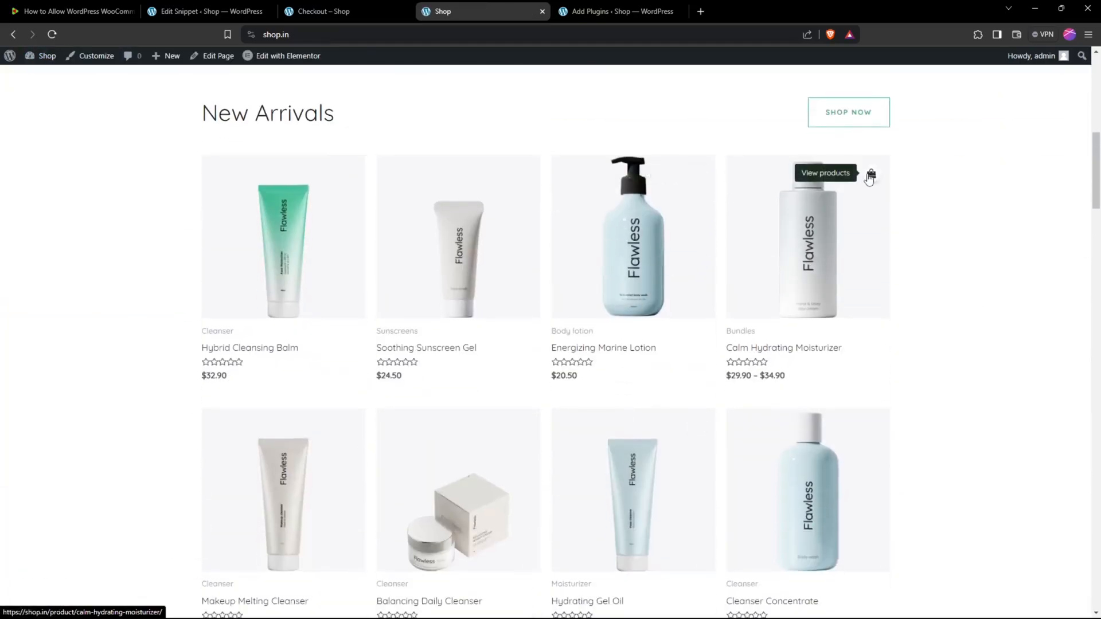
pyautogui.click(871, 175)
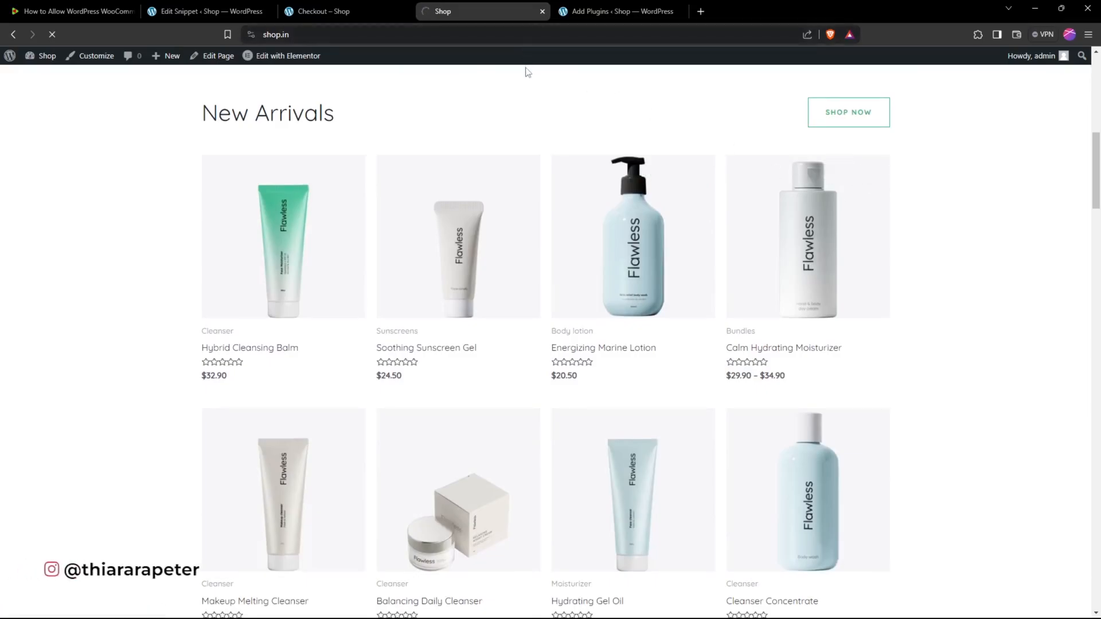
pyautogui.click(807, 347)
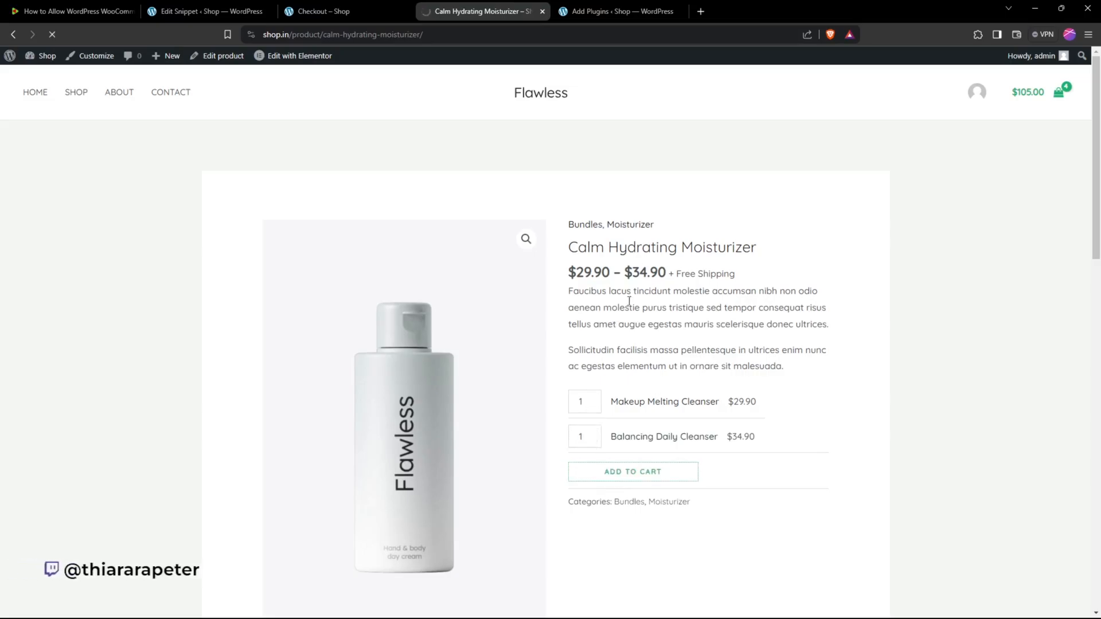
pyautogui.click(631, 471)
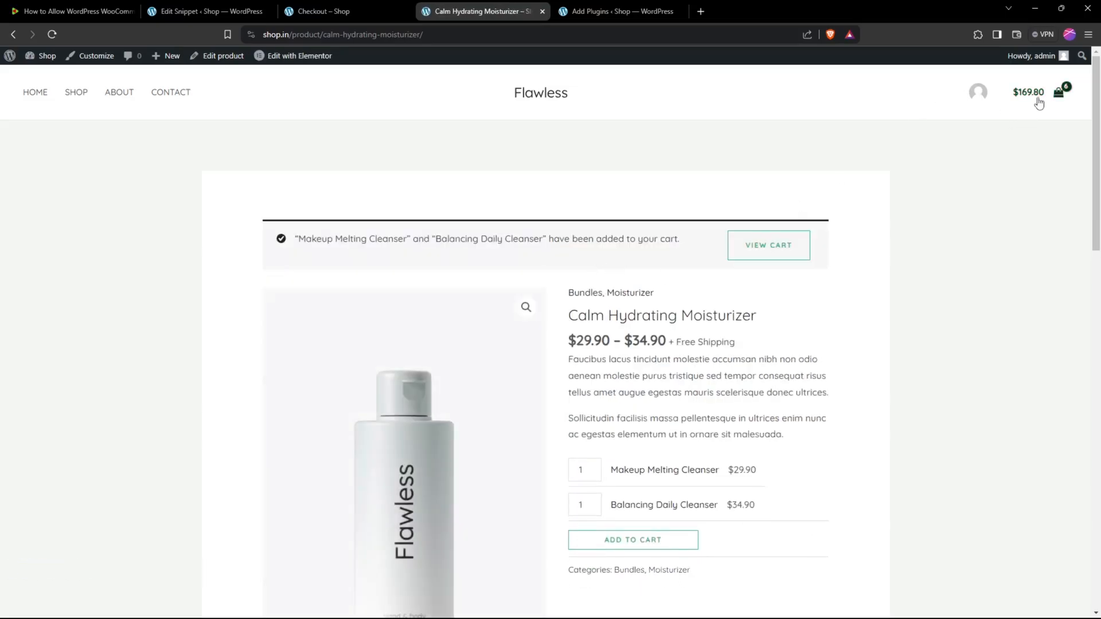
# - Check out from the mini-cart and review the $169.80 cart above billing details
pyautogui.click(1060, 92)
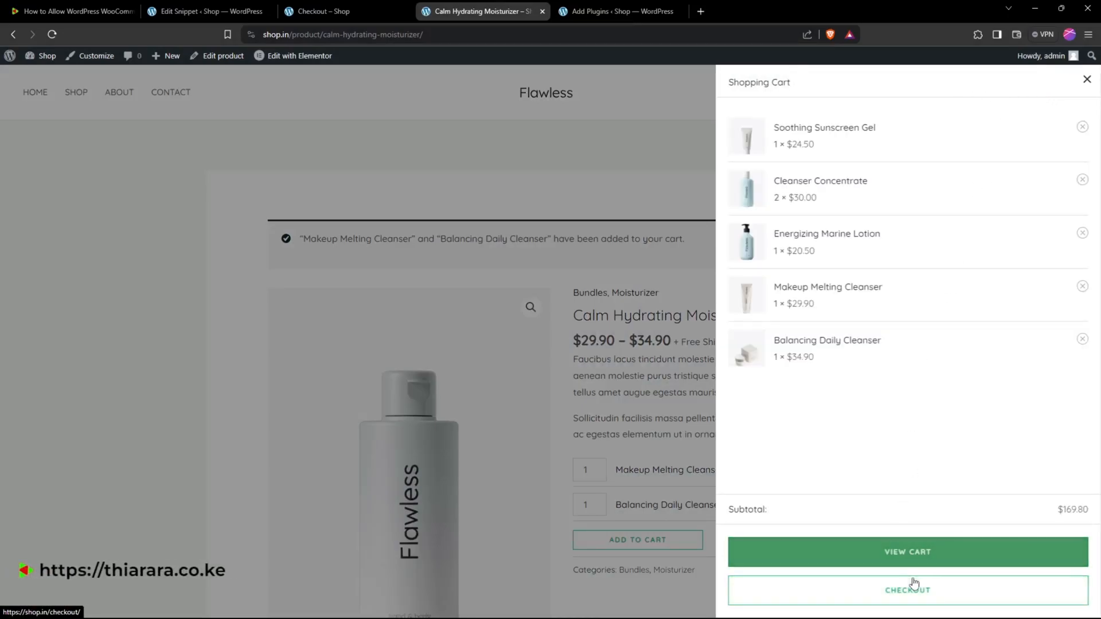
pyautogui.click(906, 591)
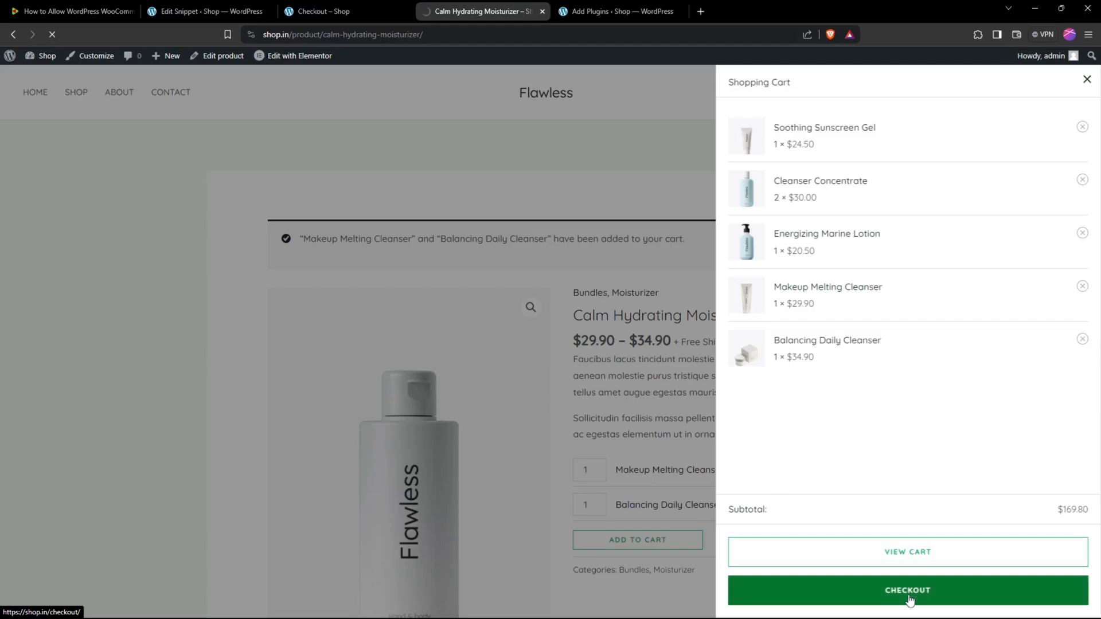
pyautogui.click(907, 591)
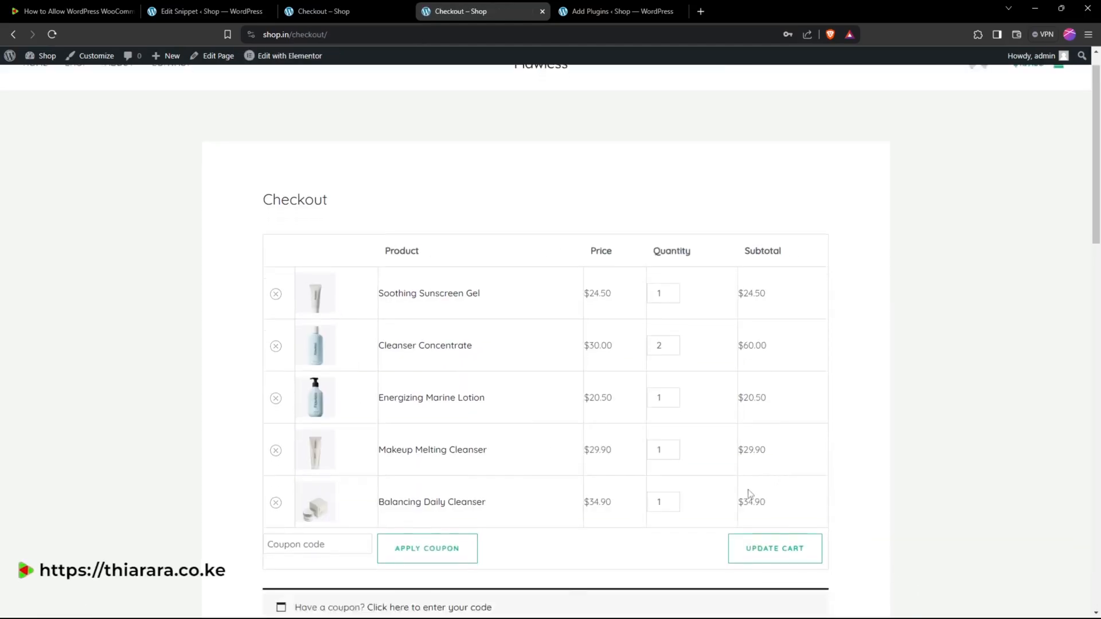
pyautogui.scroll(-3)
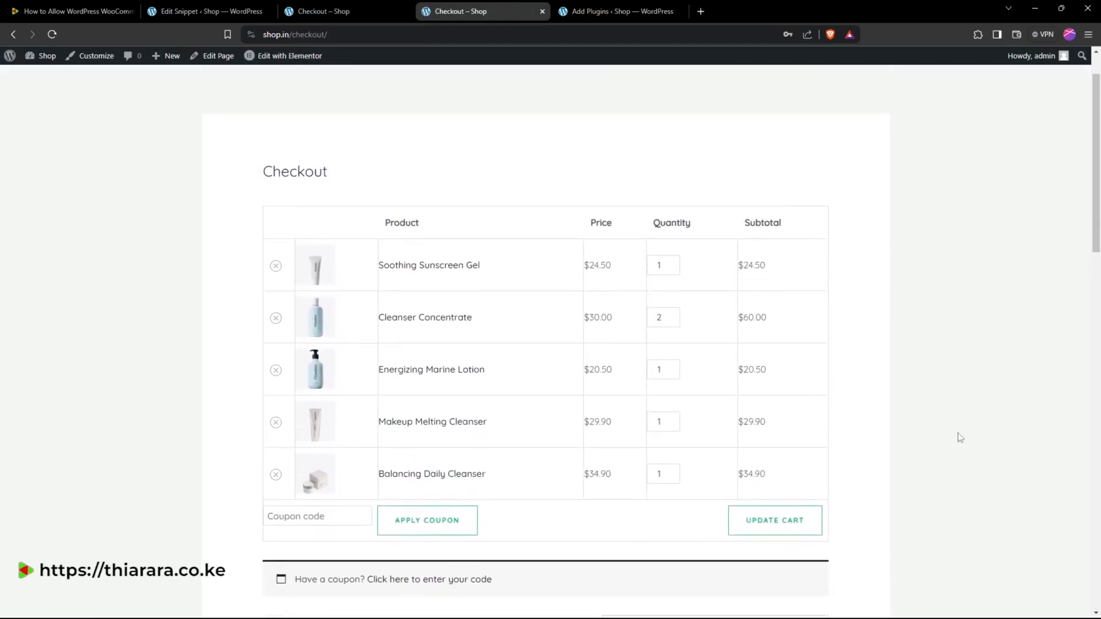
pyautogui.scroll(-3)
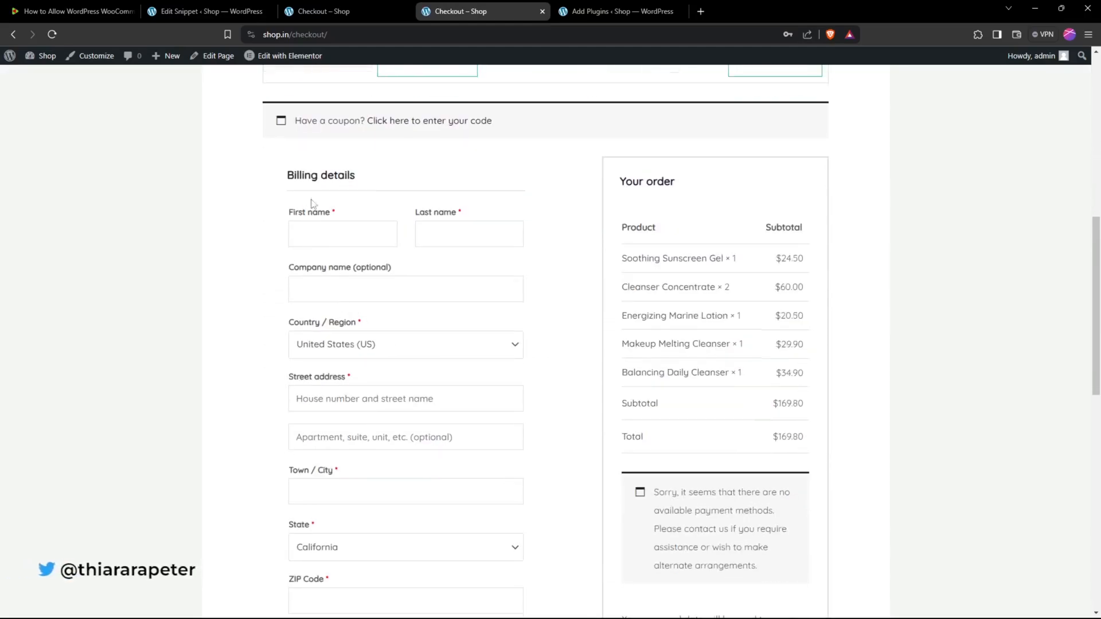
pyautogui.scroll(-3)
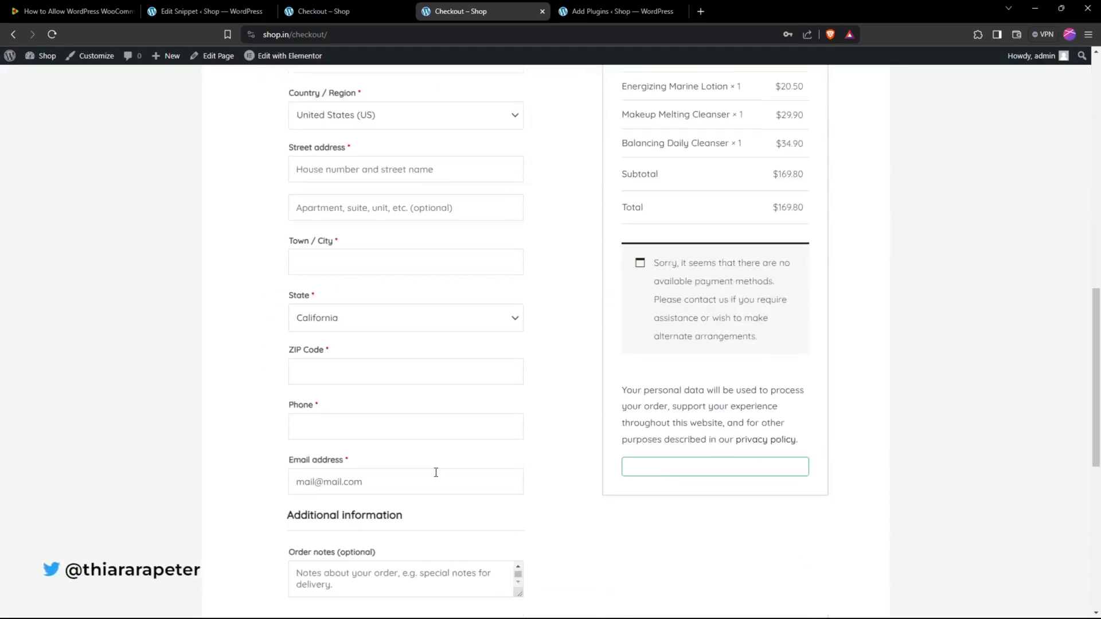